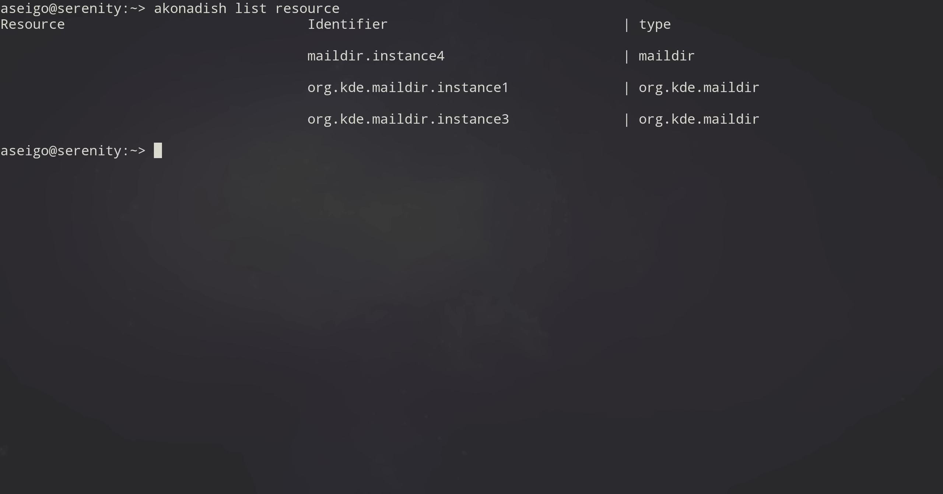
- Pipe 'list resource' and 'help' into akonadish to show resources and top-level commands
{"action": "type", "text": "echo"}
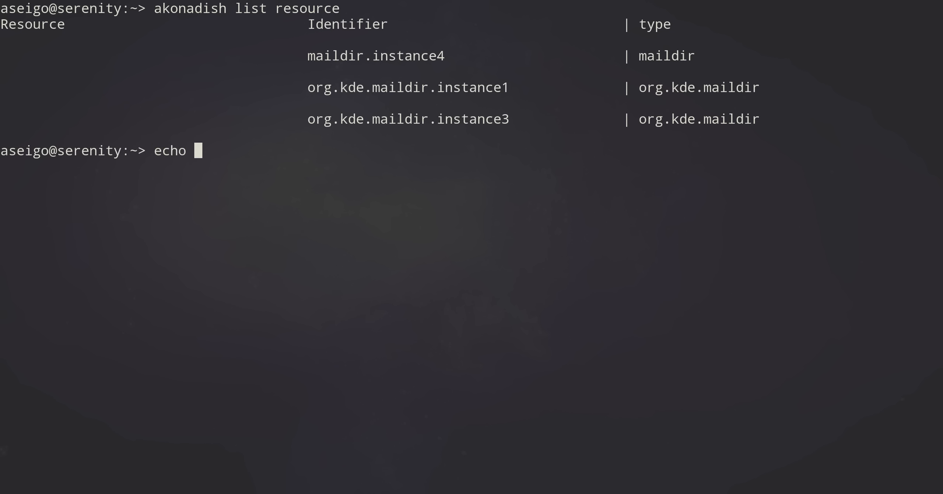
{"action": "type", "text": "list"}
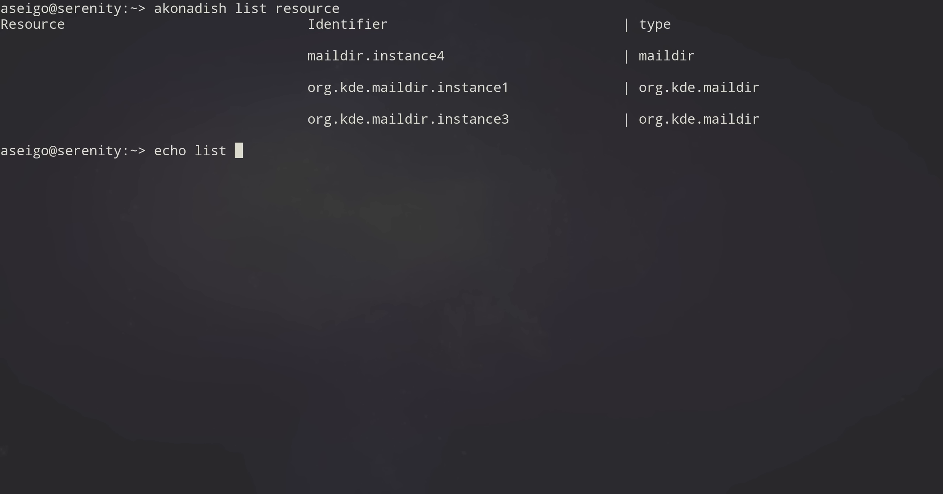
{"action": "type", "text": "resou"}
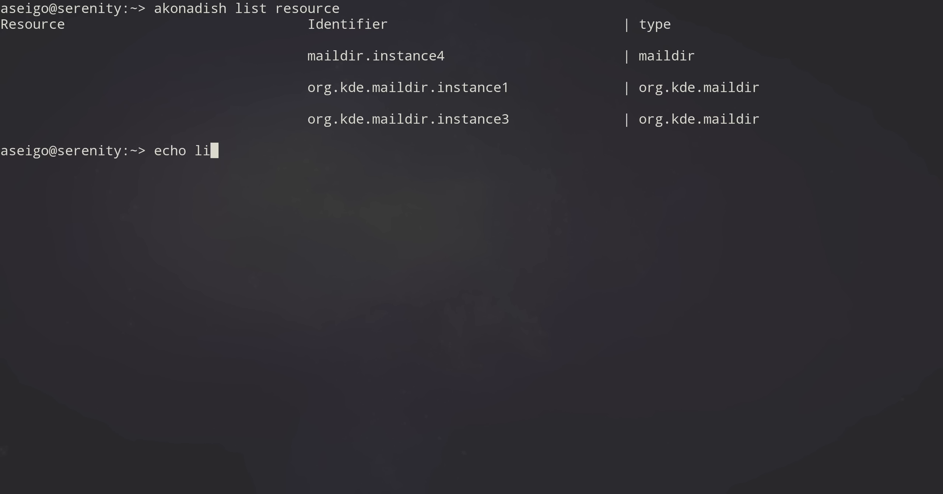
{"action": "type", "text": "help"}
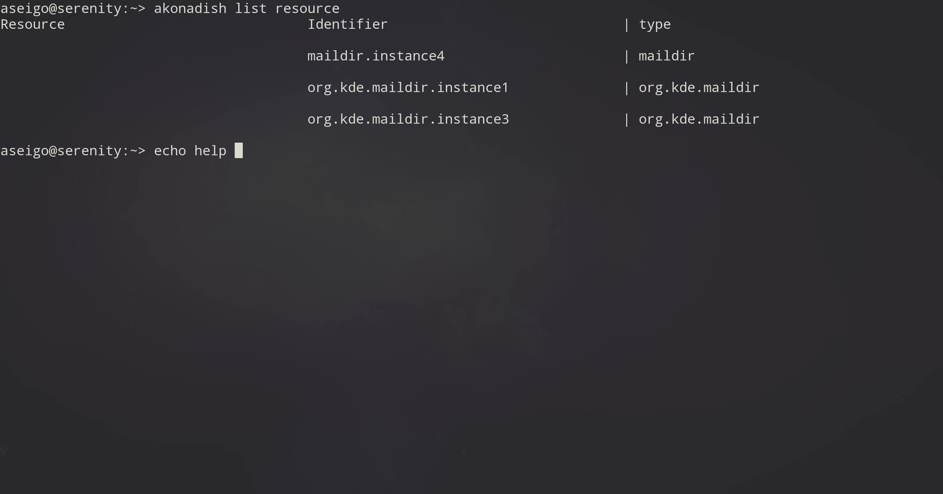
{"action": "type", "text": "| akonadish"}
{"action": "type", "text": "akonadish < scripted_akonadi"}
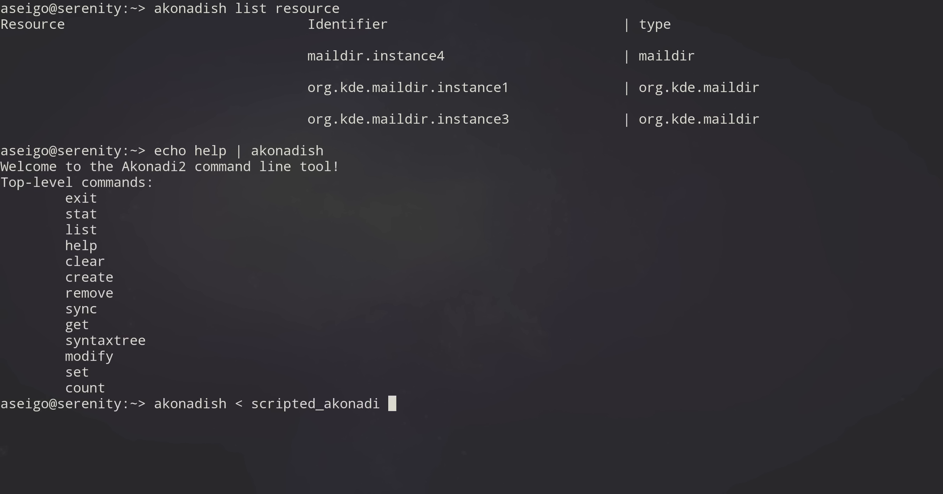
- Feed scripted_akonadi into akonadish, then print its contents with 'cat scripted_akonadi'
{"action": "key", "text": "Return"}
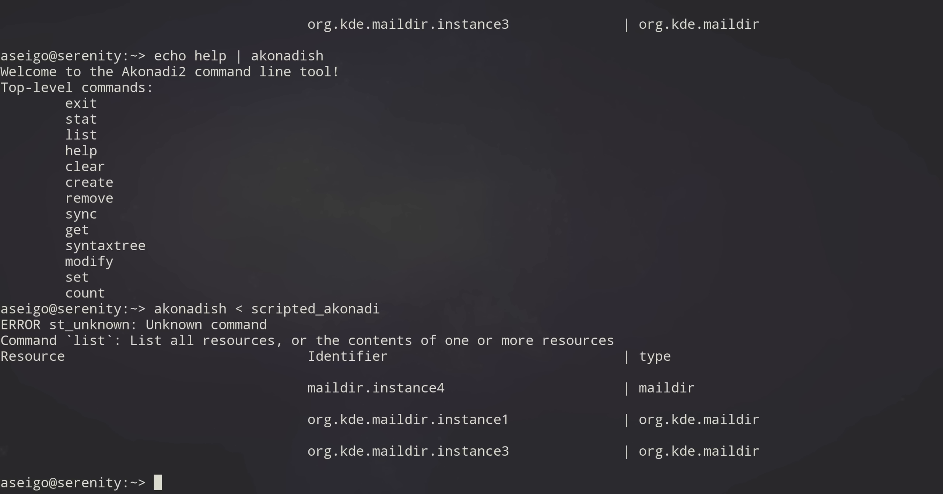
{"action": "type", "text": "sc"}
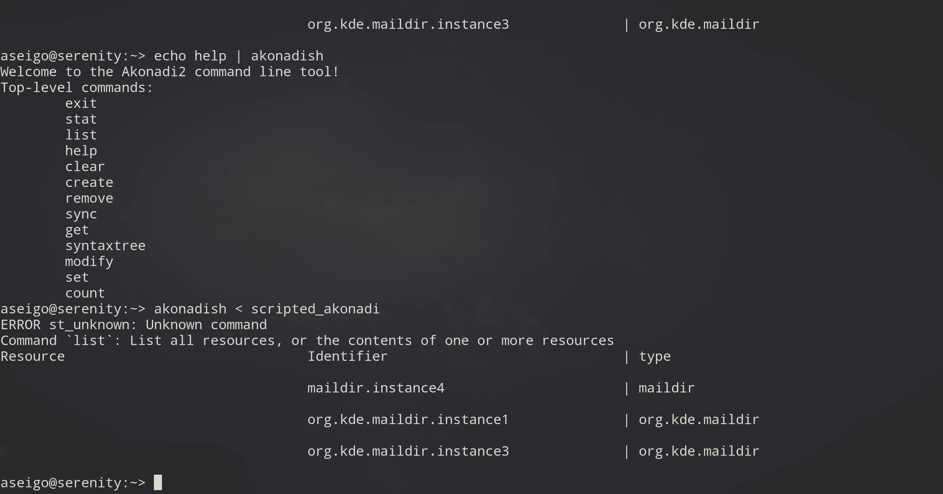
{"action": "type", "text": "cat scripted_akonadi"}
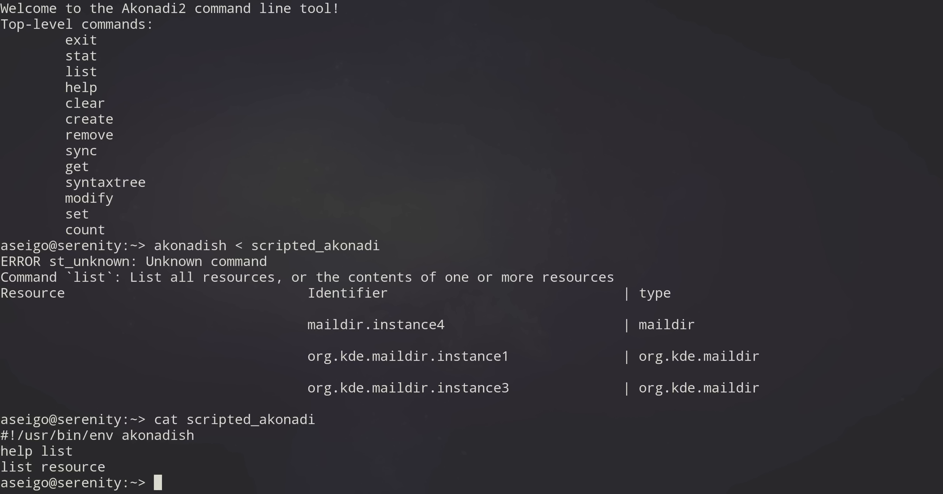
{"action": "mouse_move", "coordinate": [803, 431]}
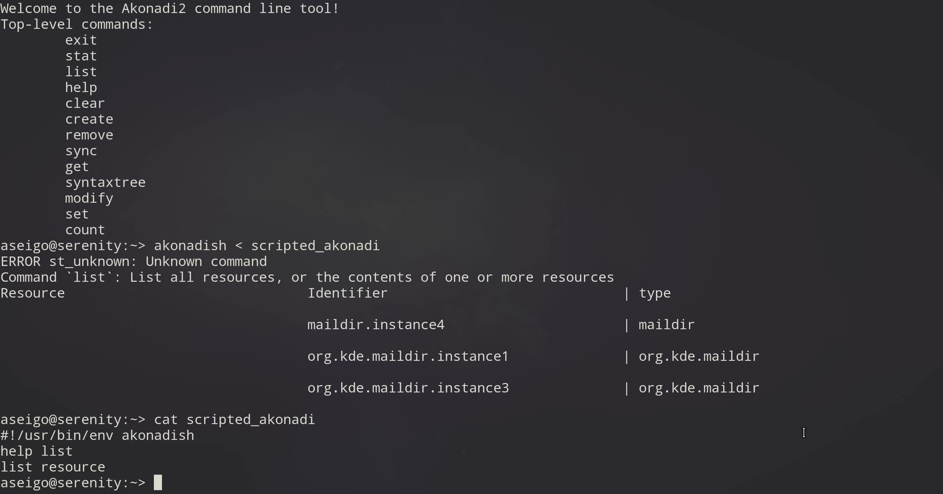
{"action": "mouse_move", "coordinate": [11, 272]}
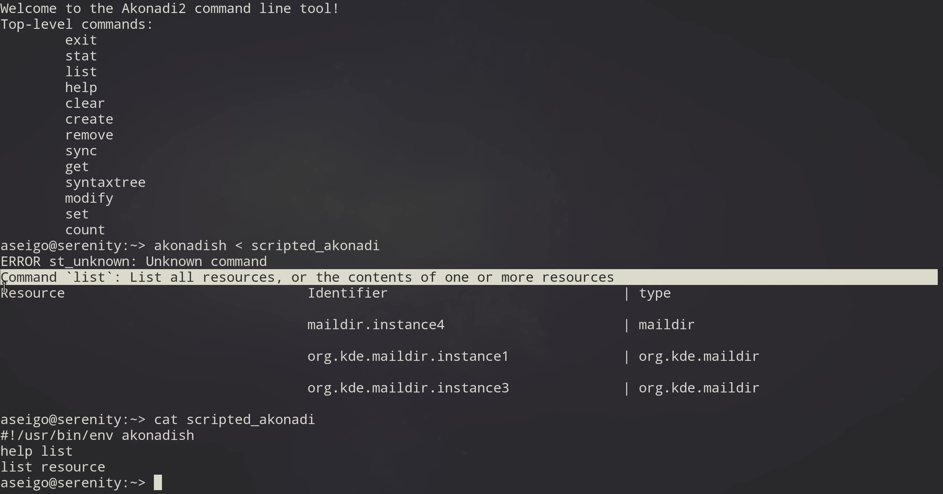
{"action": "type", "text": "./scripted_akonadi"}
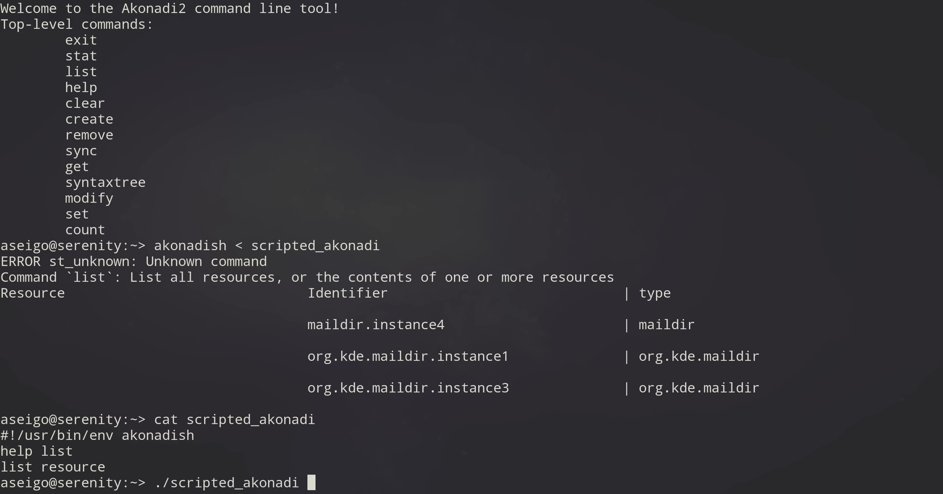
- Clear the screen, run ./scripted_akonadi directly, and launch interactive akonadish
{"action": "key", "text": "Return"}
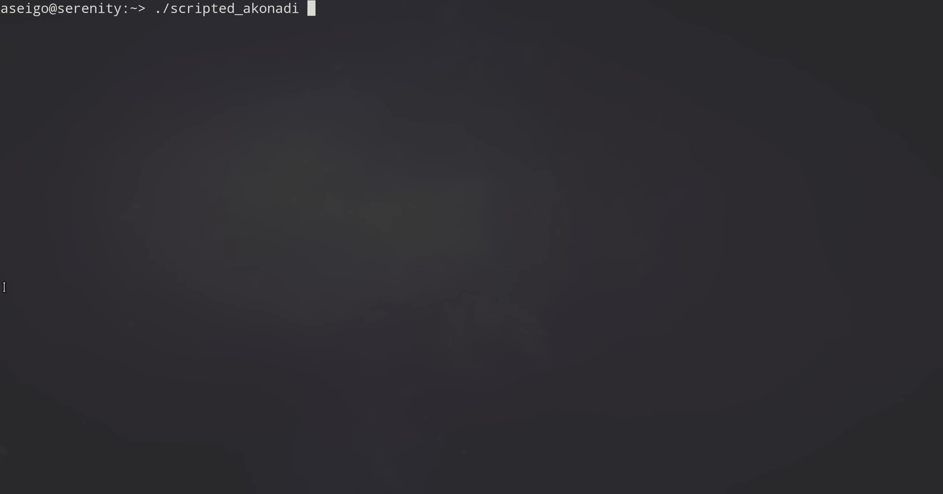
{"action": "key", "text": "Return"}
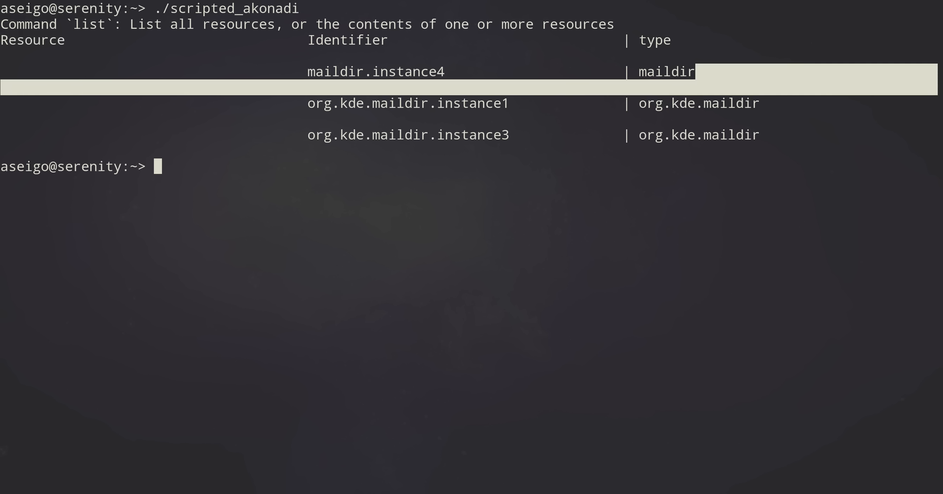
{"action": "type", "text": "akonadish"}
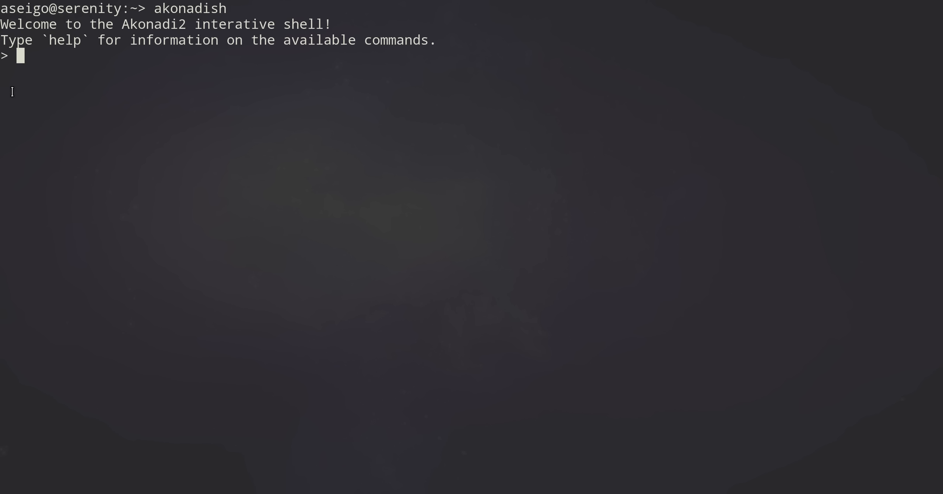
- Print the akonadish syntax tree and list the three maildir resources
{"action": "type", "text": "syntaxtree"}
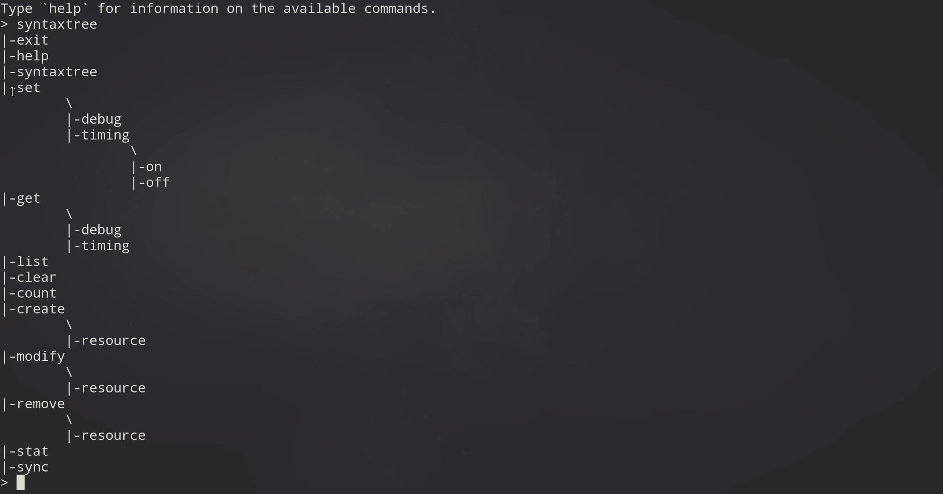
{"action": "type", "text": "list roue"}
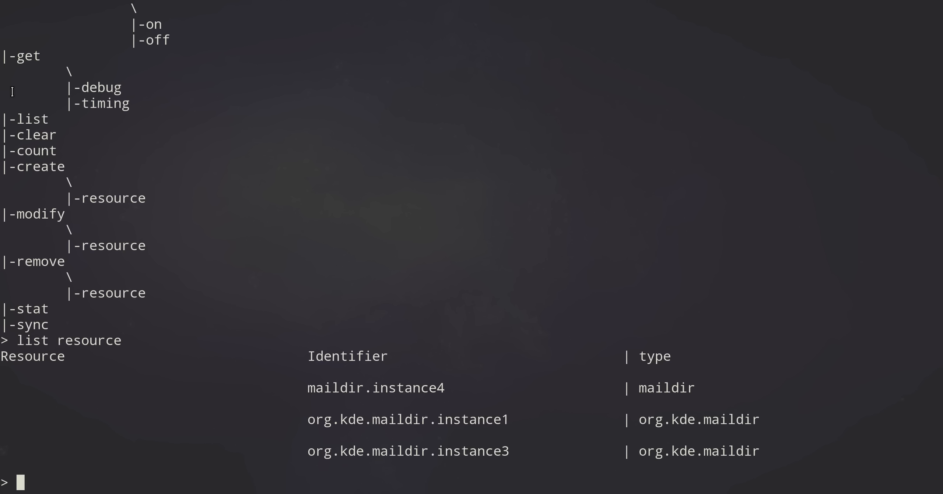
- Count all mail with 'count mail', which reports 2 results
{"action": "type", "text": "count mail"}
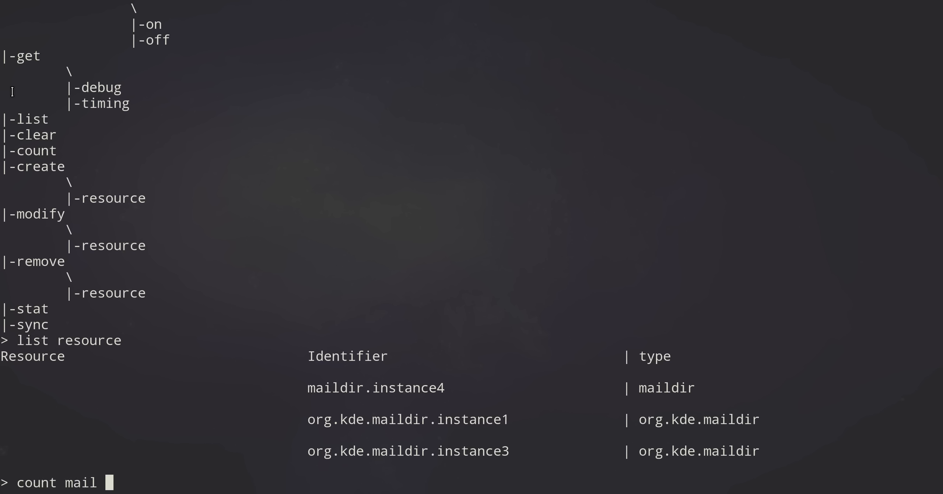
{"action": "type", "text": "o"}
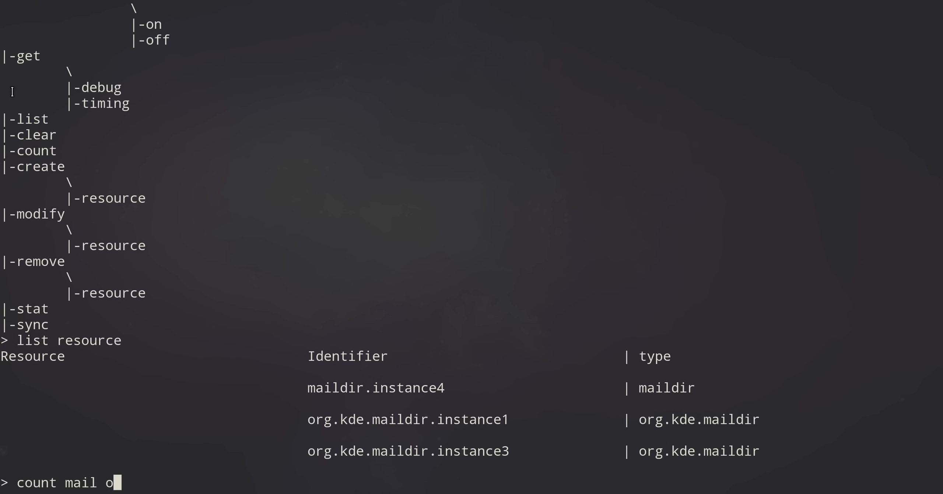
{"action": "key", "text": "Return"}
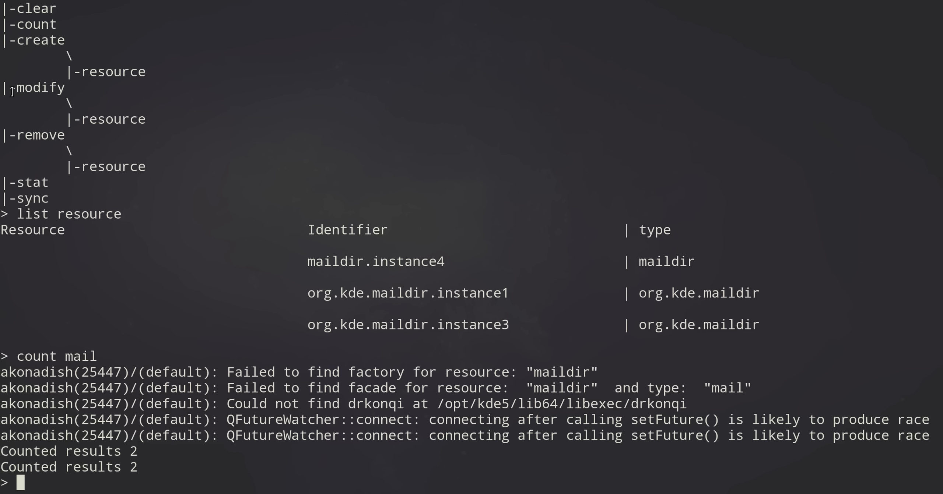
- List mail for maildir.instance4 (empty) and org.kde.maildir.instance1 (two Jenkins messages)
{"action": "type", "text": "list mail"}
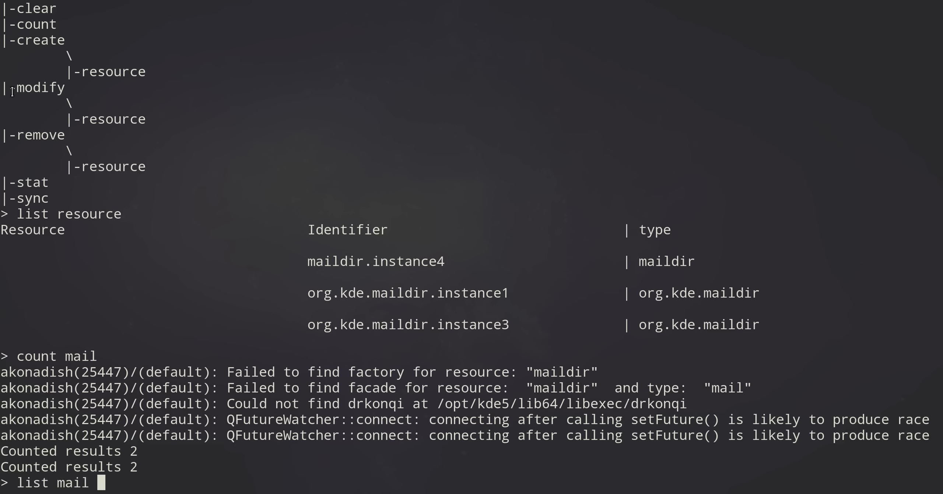
{"action": "type", "text": "maildir.instance4"}
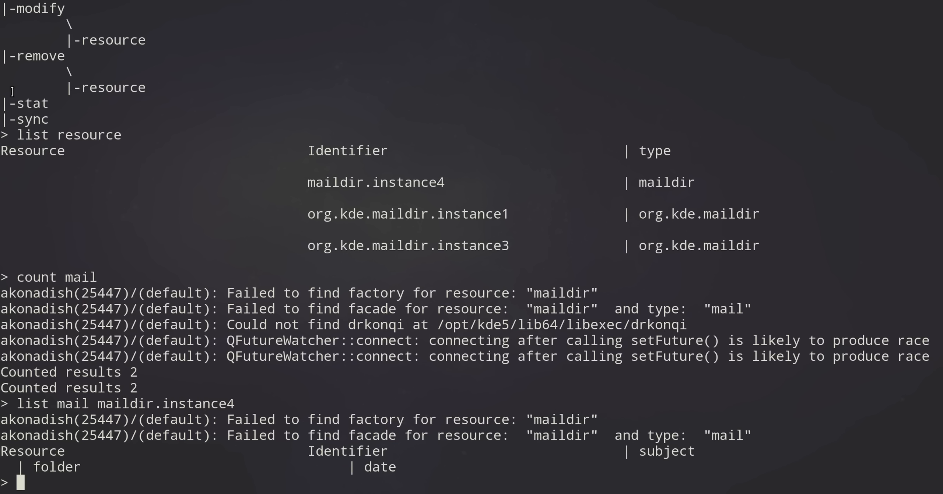
{"action": "type", "text": "list mail"}
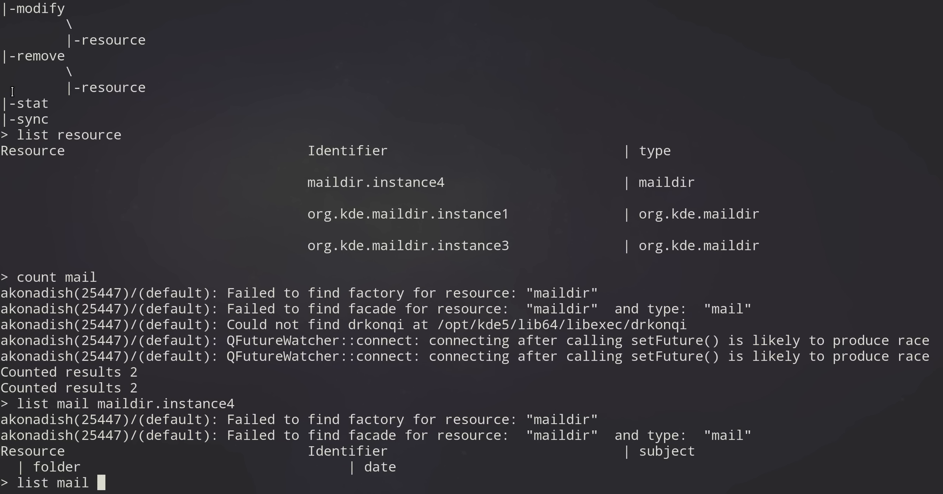
{"action": "type", "text": "org.kde.maildir.instance1"}
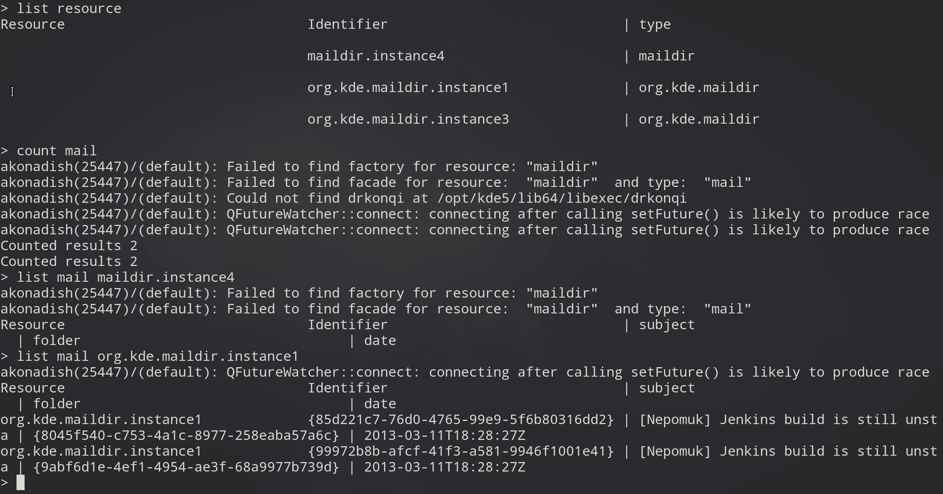
- Run 'list mail org.kde.maildir.instance3', which returns no messages
{"action": "type", "text": "list mail org.kde.maildir.instance1"}
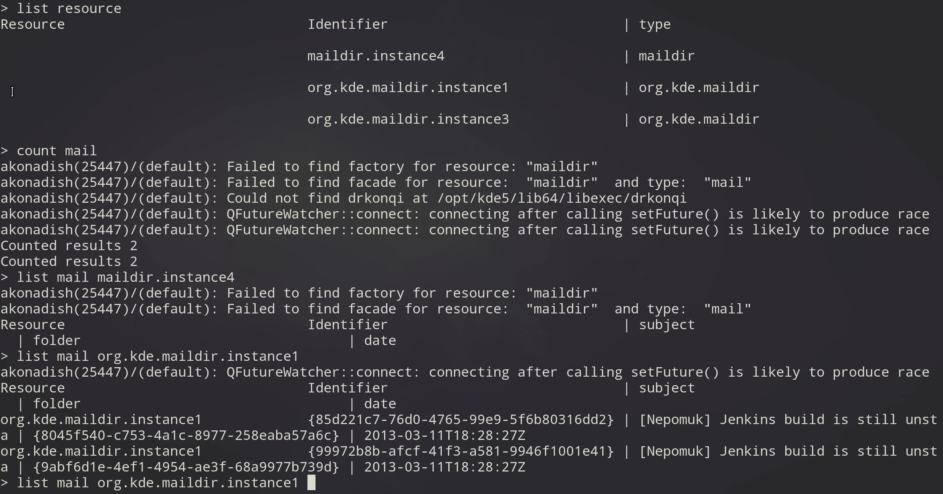
{"action": "key", "text": "Backspace"}
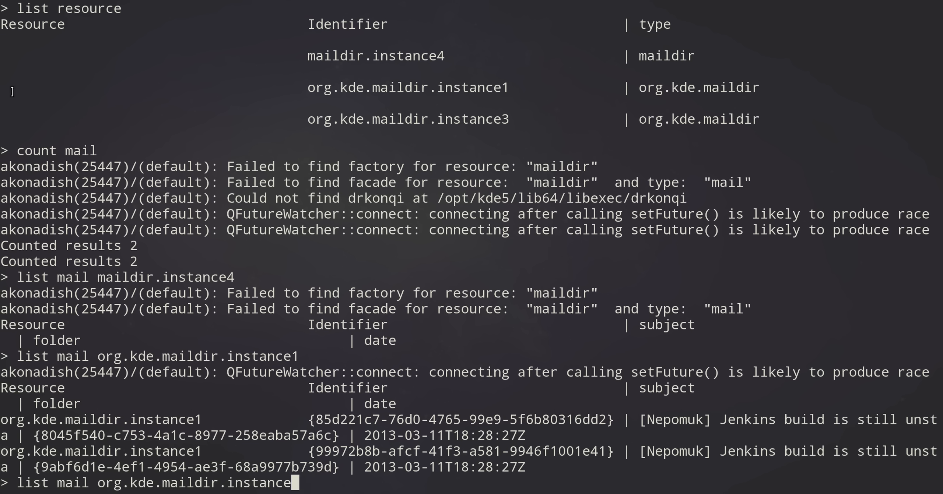
{"action": "type", "text": "3"}
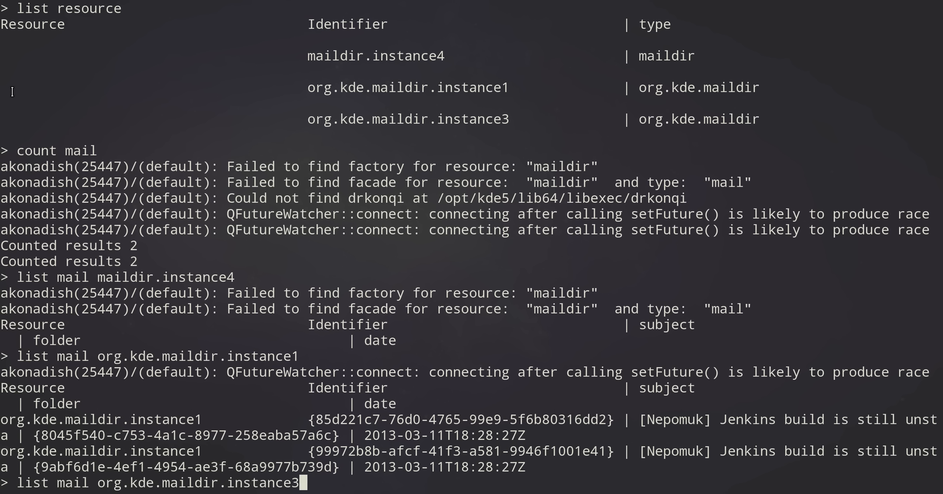
{"action": "key", "text": "Return"}
{"action": "type", "text": "syn"}
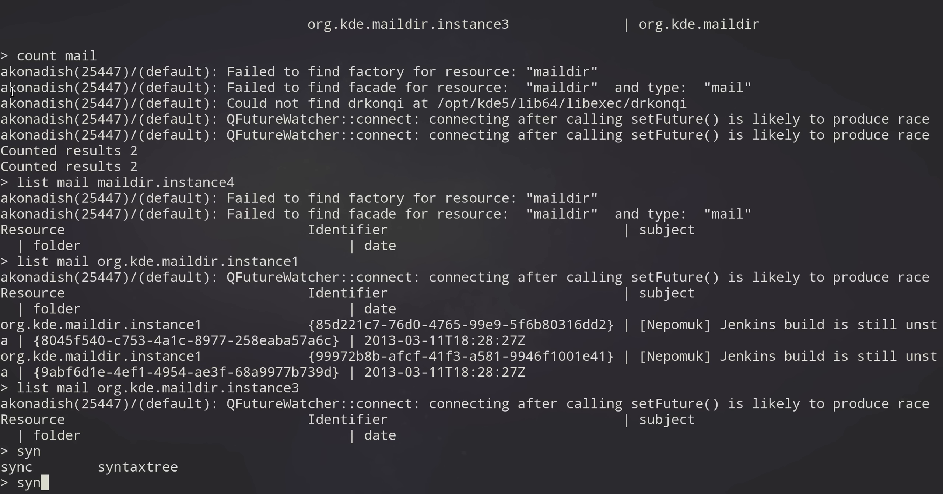
- Sync org.kde.maildir.instance3 and list its mail, now showing two Jenkins messages
{"action": "type", "text": "c"}
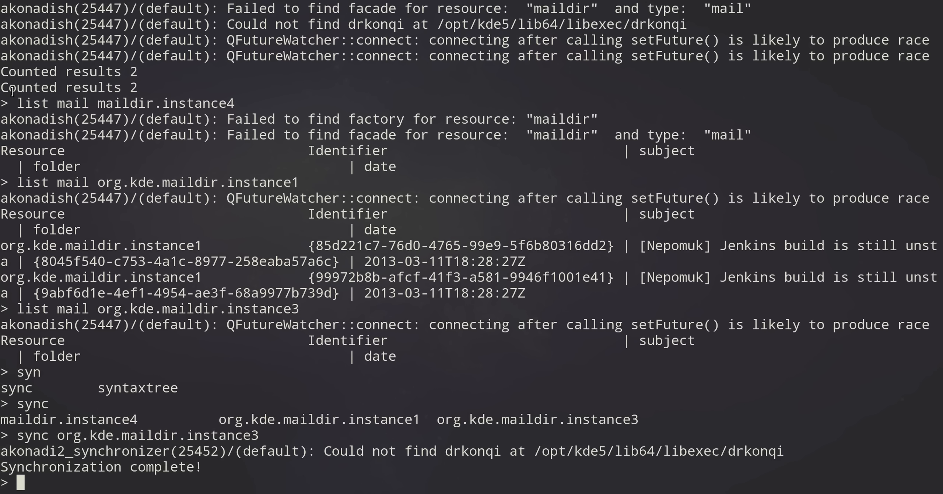
{"action": "type", "text": "list mail org.kde.maildir.instance3"}
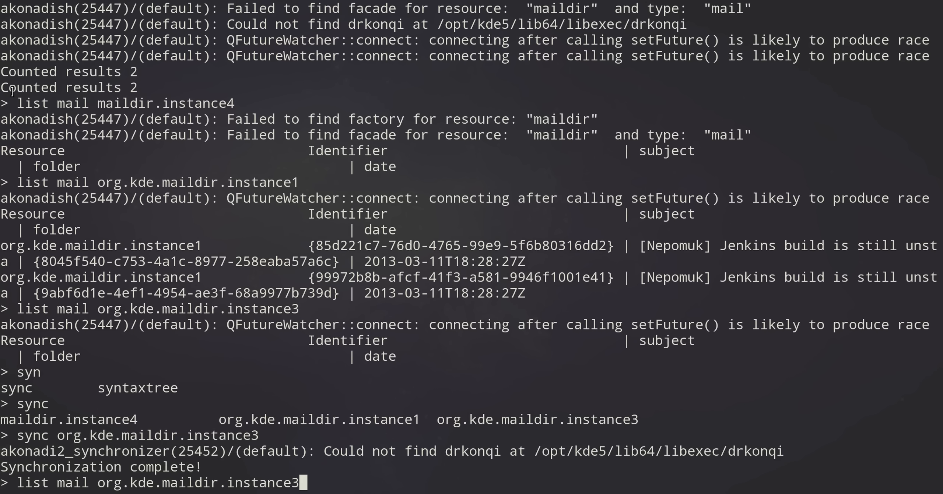
{"action": "key", "text": "Return"}
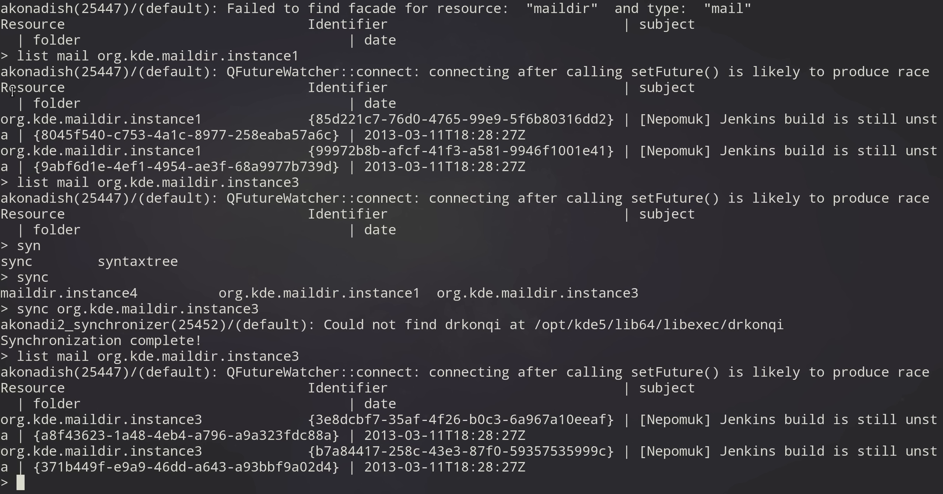